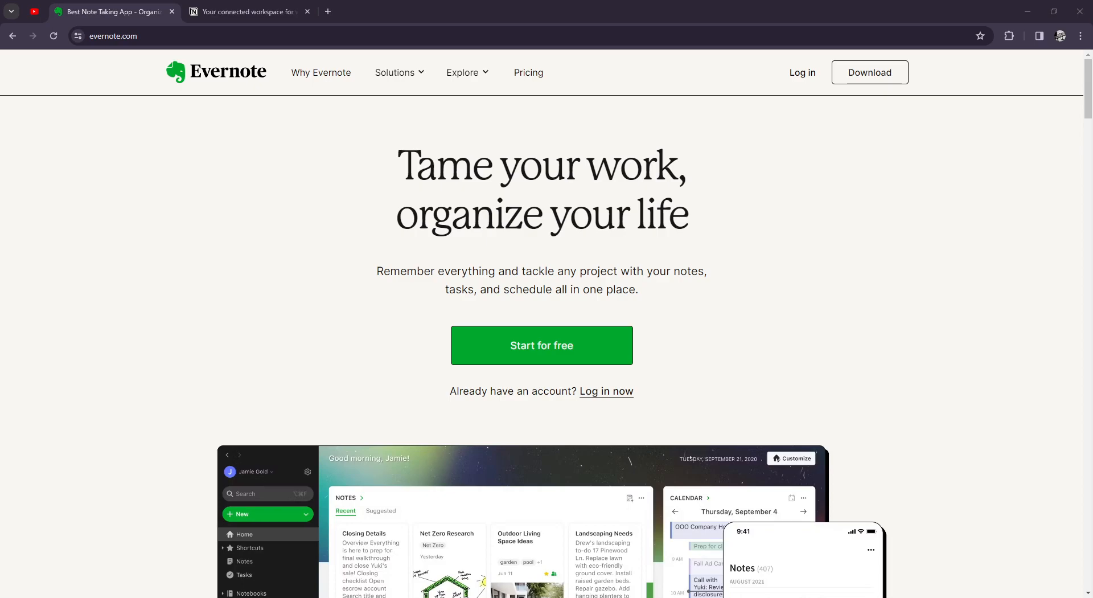
Switch to the Notion tab showing the 'Write, plan, share' homepage
left_click(244, 11)
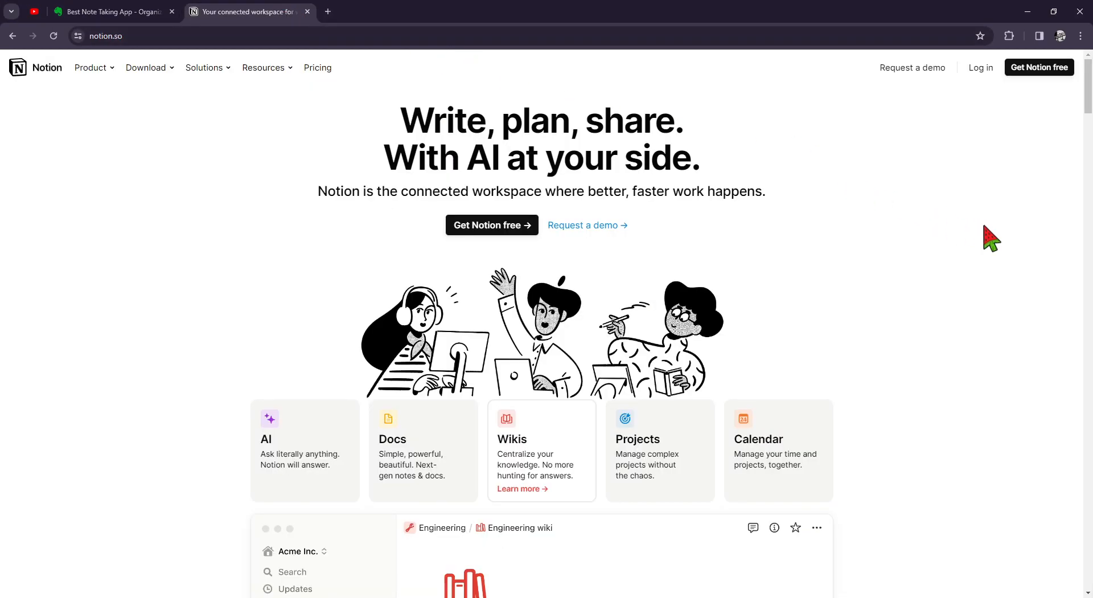
mouse_move(905, 245)
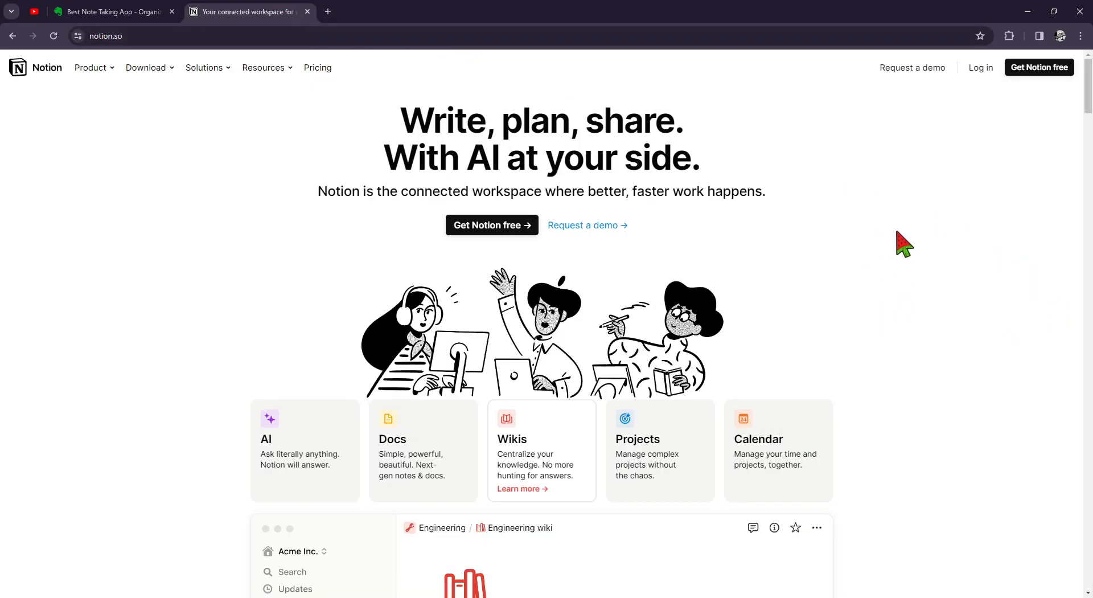
mouse_move(921, 240)
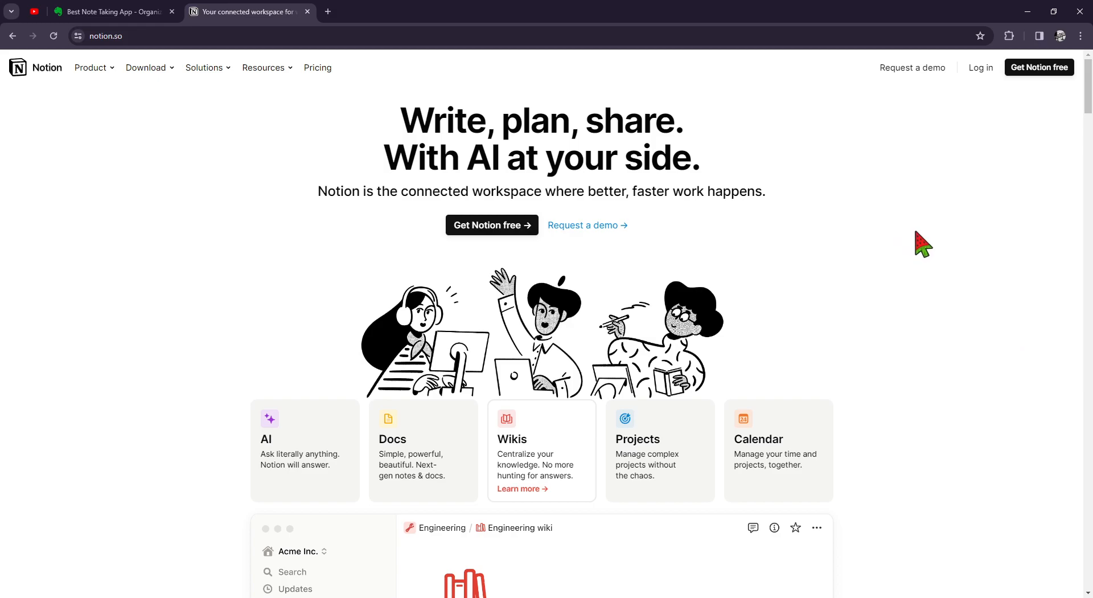
mouse_move(917, 233)
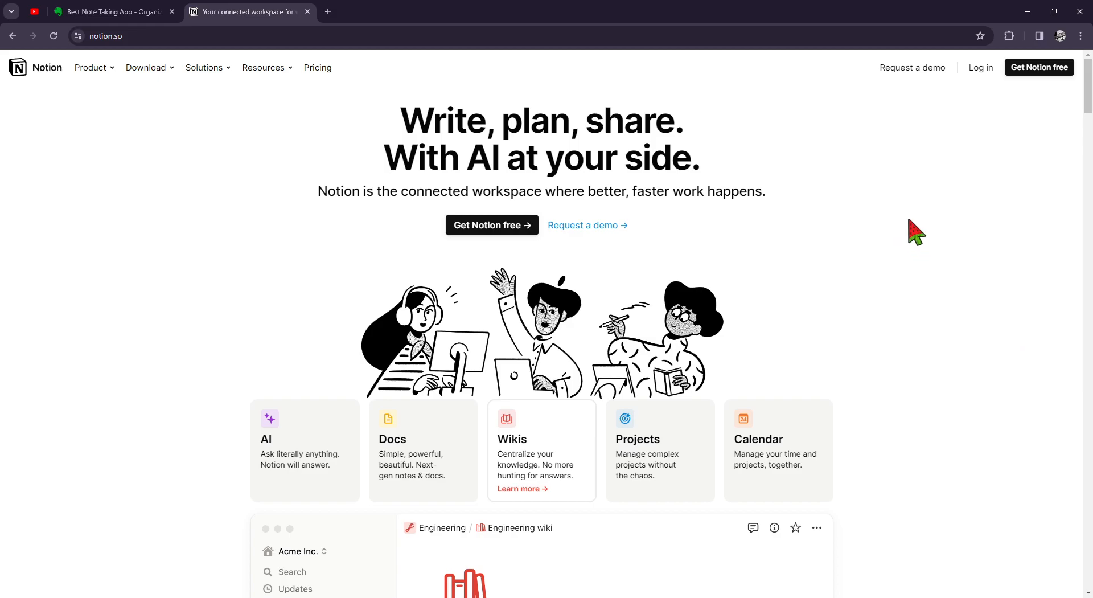
mouse_move(1031, 181)
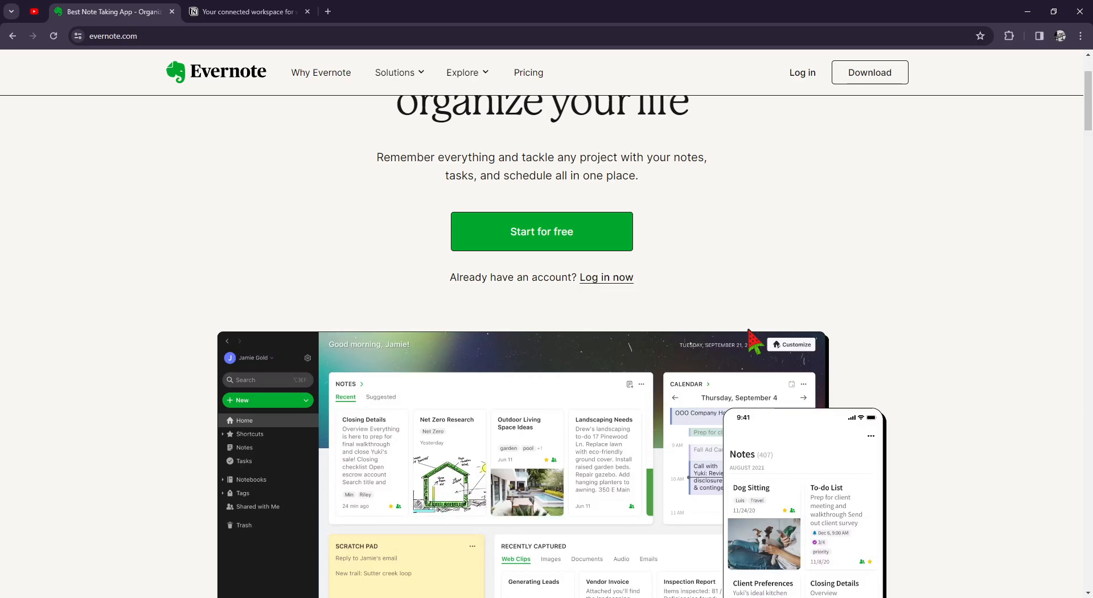
Switch back to the Notion tab showing its headline and product cards
left_click(244, 12)
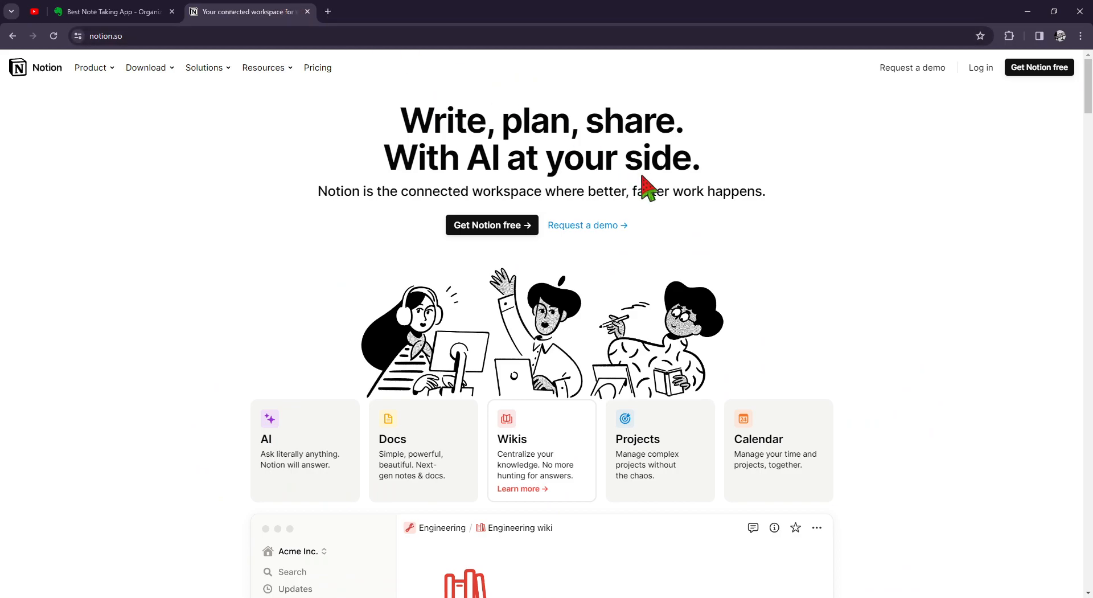
mouse_move(841, 230)
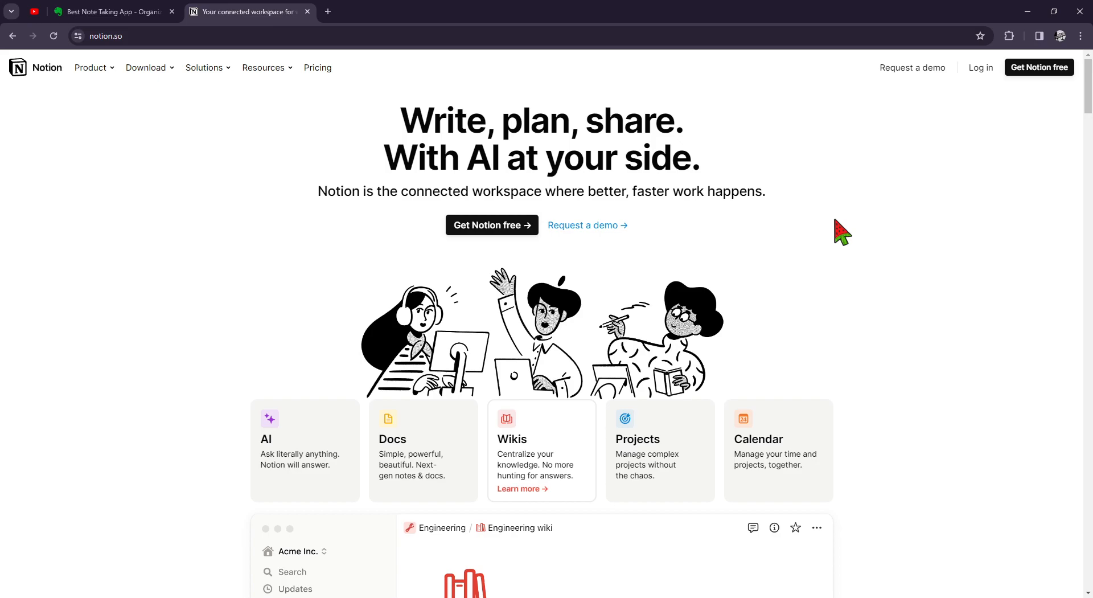
mouse_move(1011, 223)
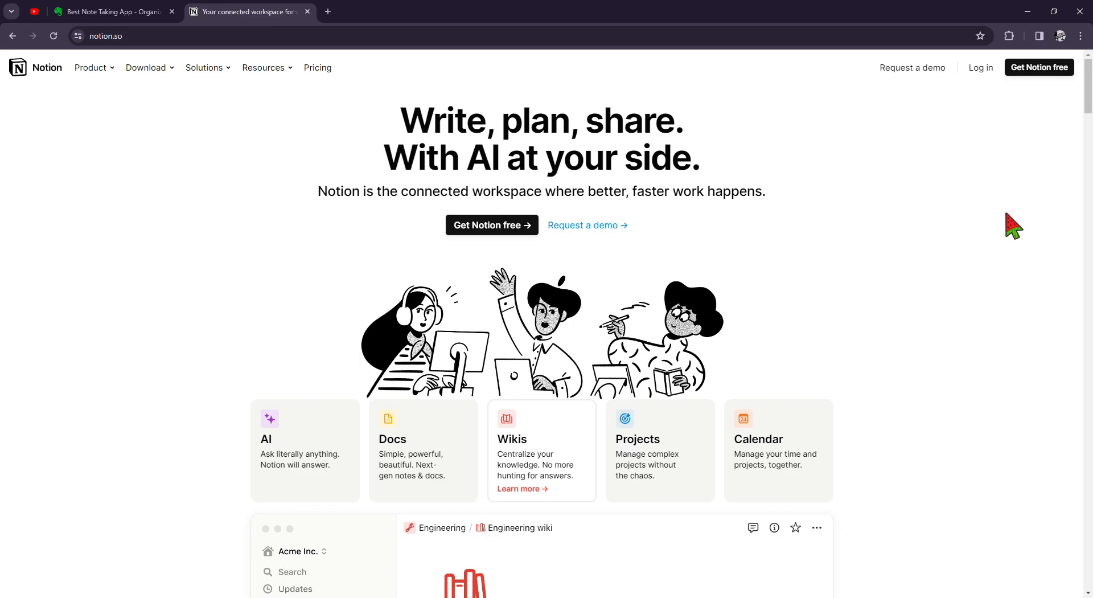
mouse_move(1012, 231)
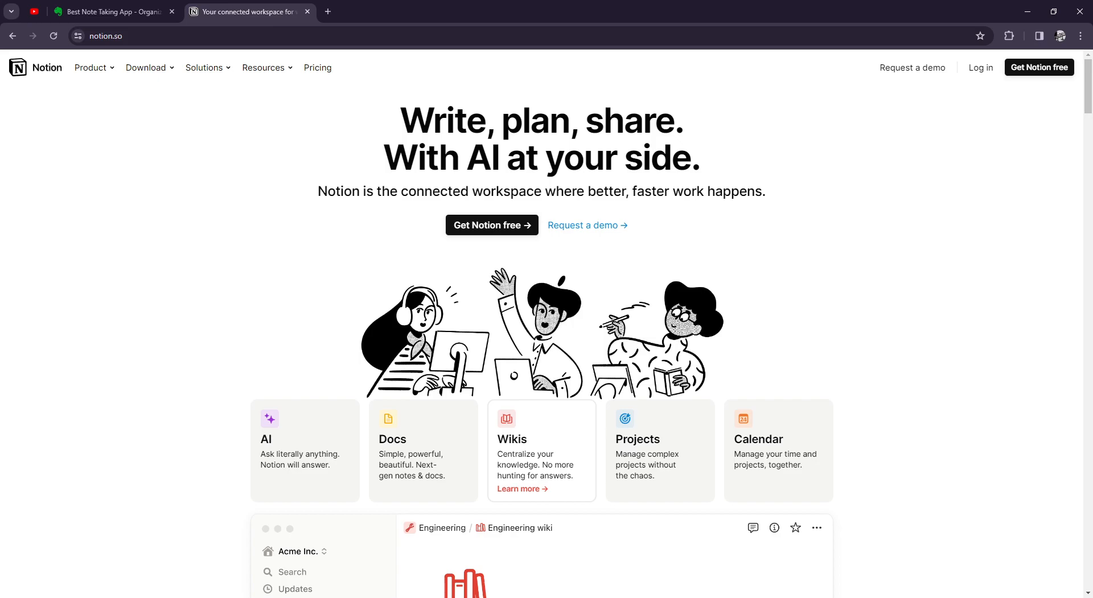
mouse_move(209, 15)
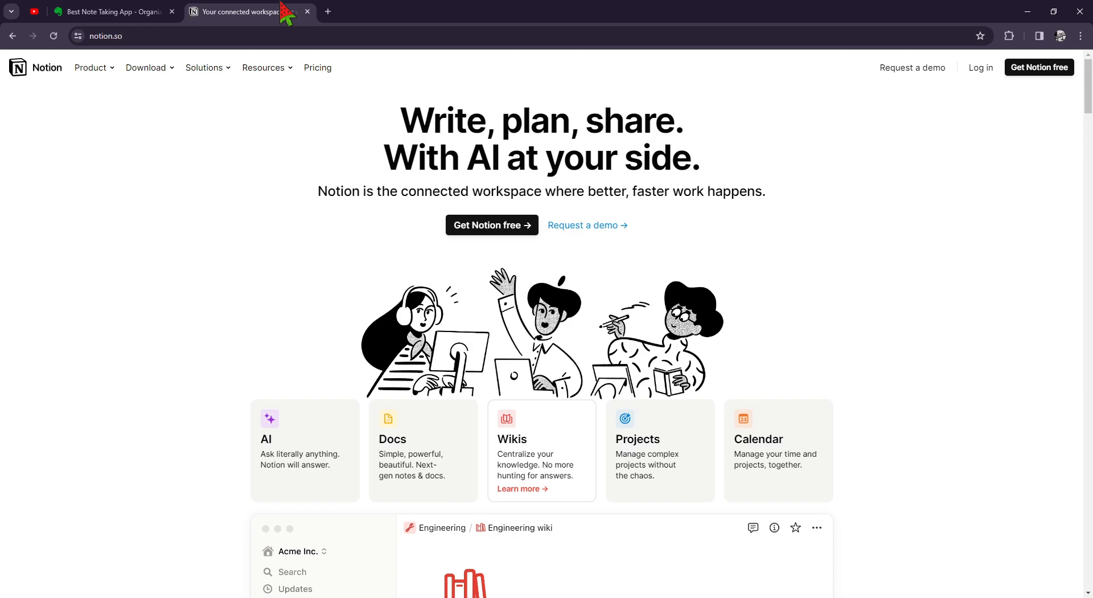
mouse_move(31, 18)
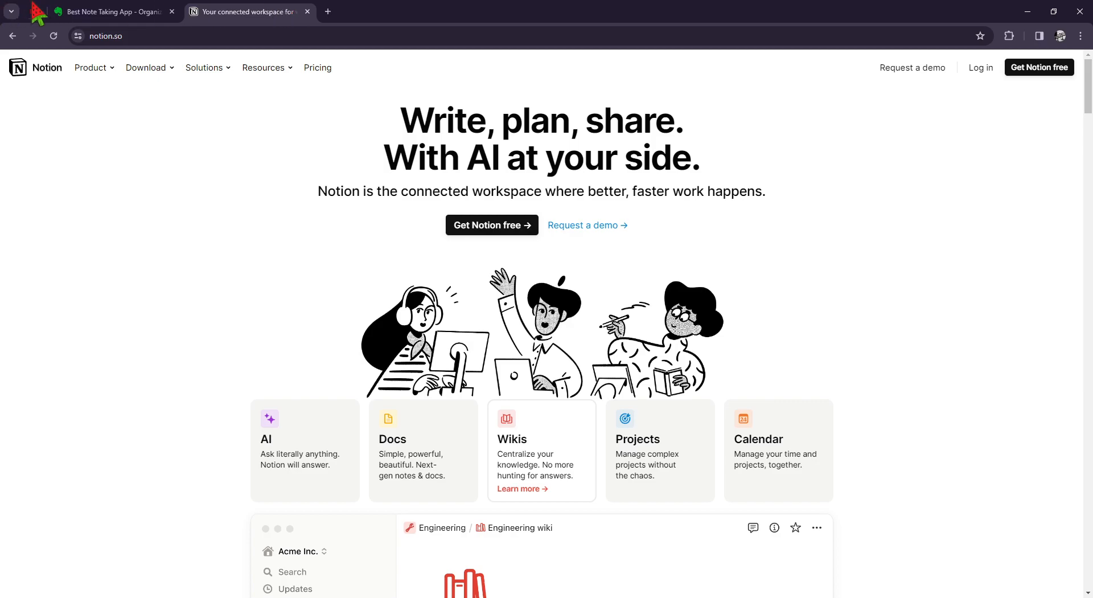
Switch back to the Evernote homepage tab
left_click(112, 12)
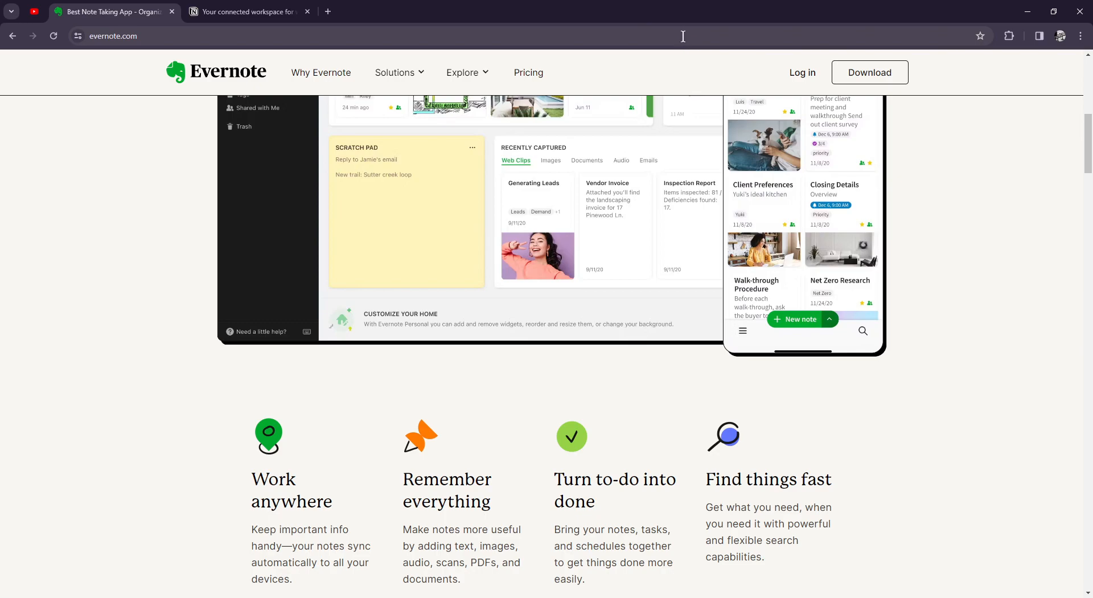
mouse_move(686, 40)
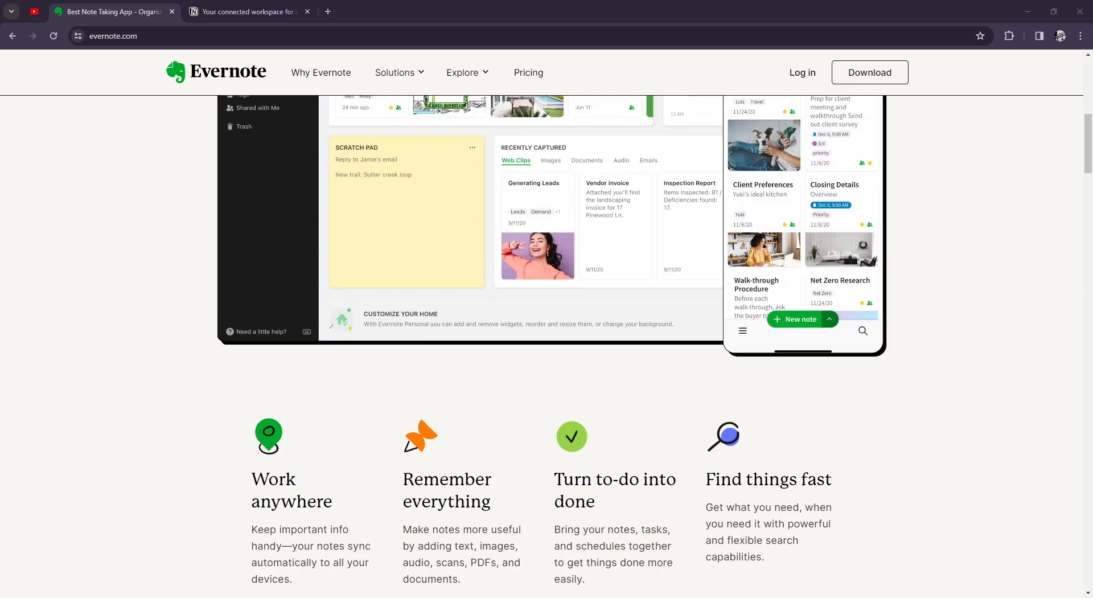
Switch to the Notion tab and scroll down to the calendar preview section
left_click(246, 12)
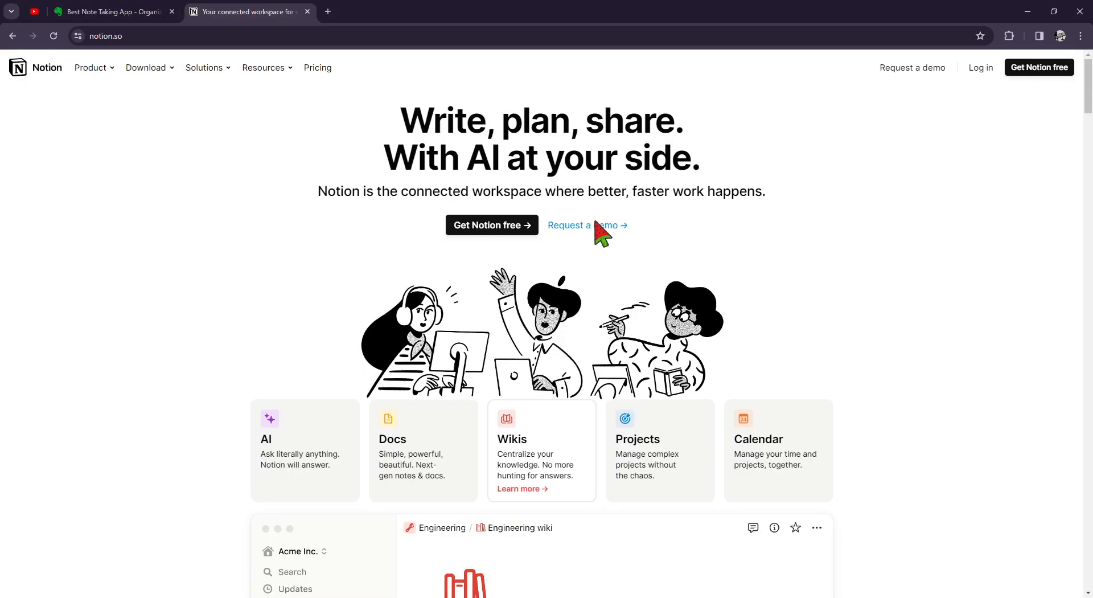
scroll("down", 3)
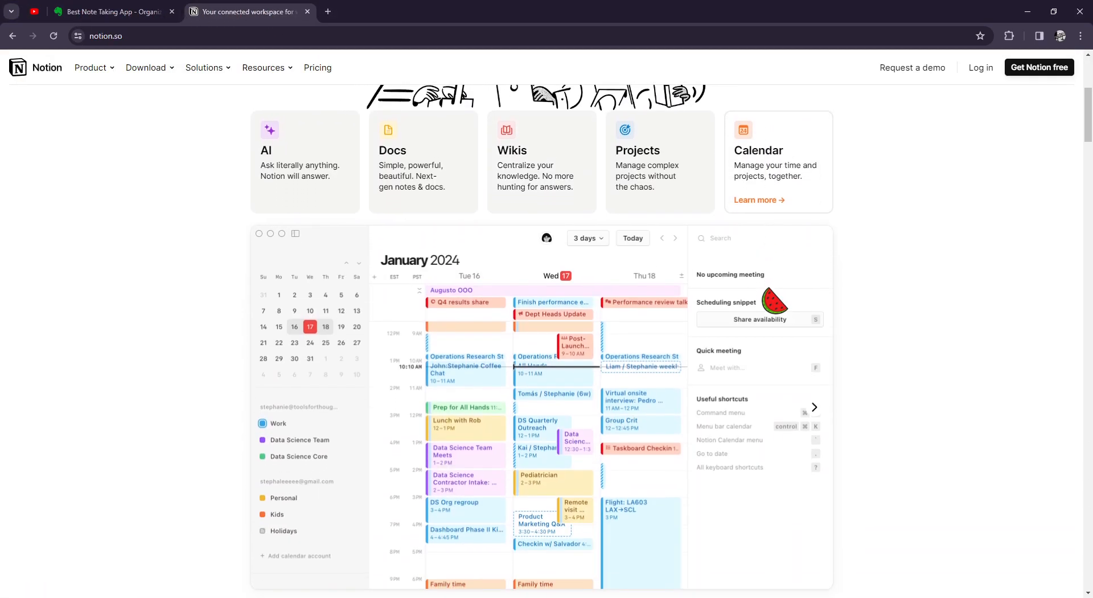
scroll("down", 3)
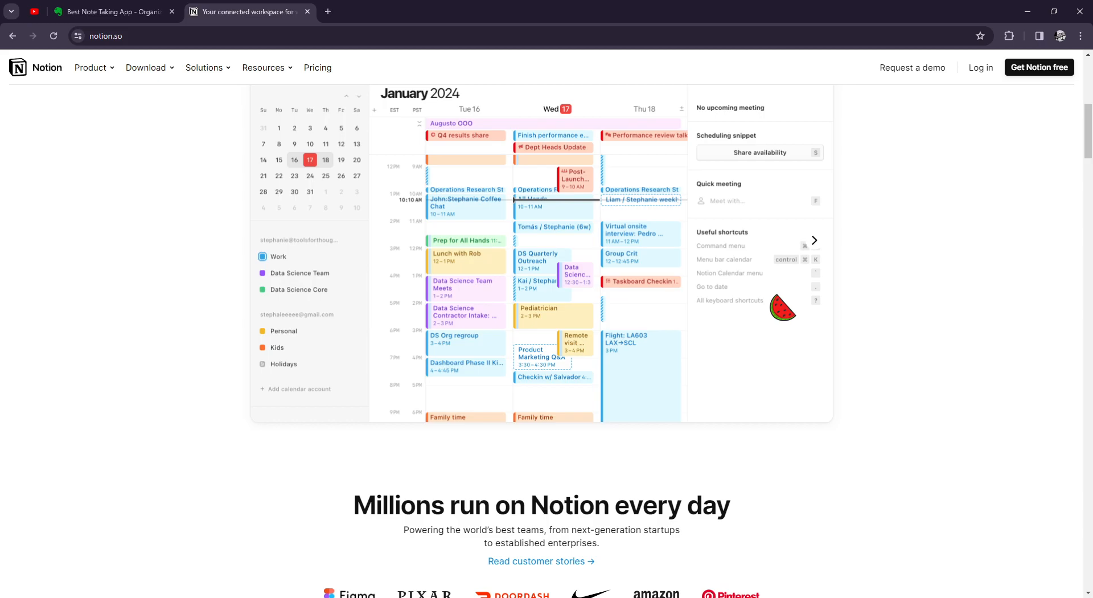